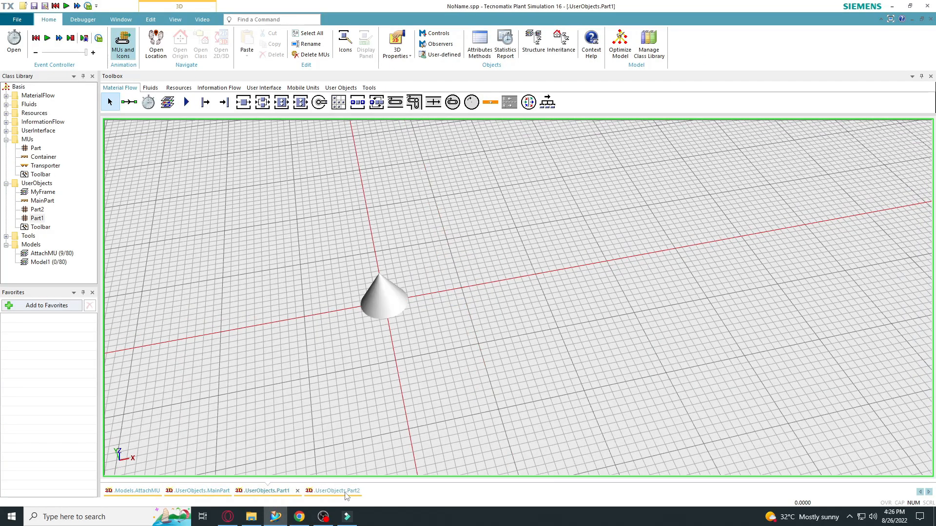
Show the AttachMU model layout and select the AssemblyStation
click(136, 491)
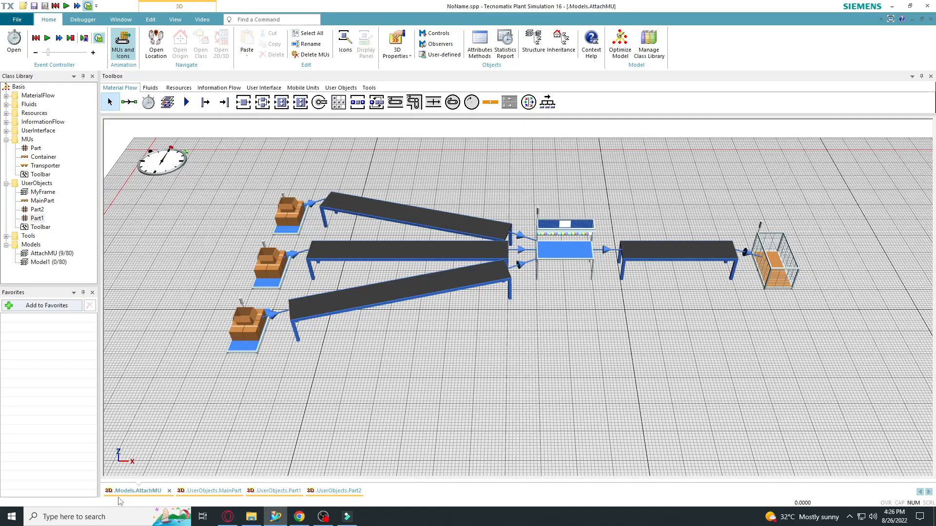
click(269, 262)
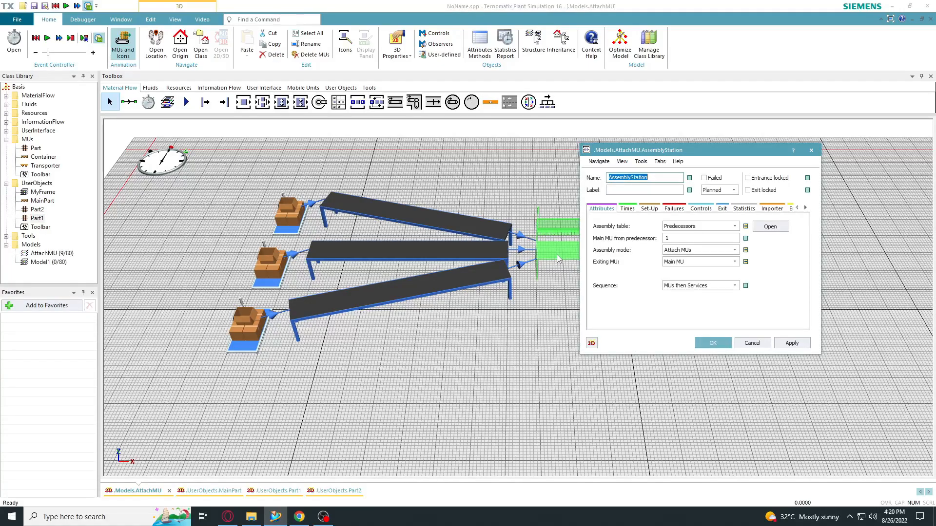
mouse_move(738, 269)
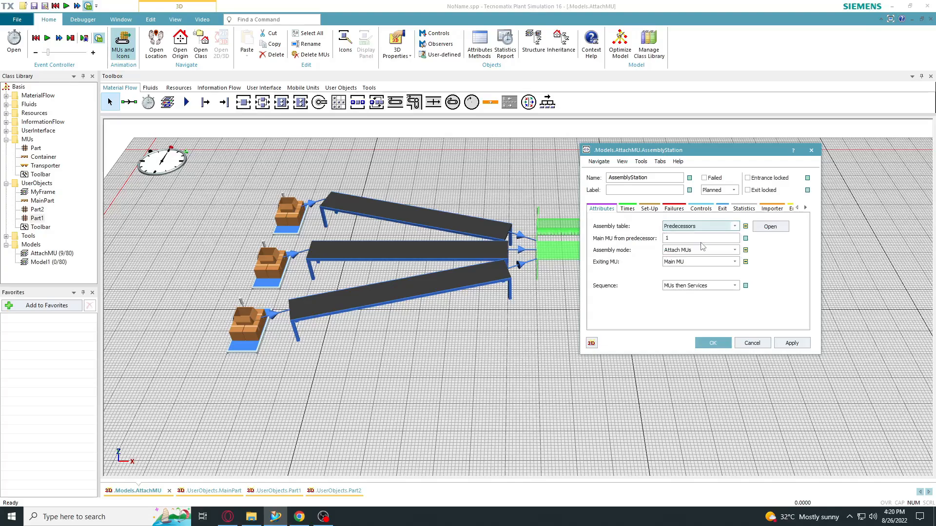
mouse_move(728, 259)
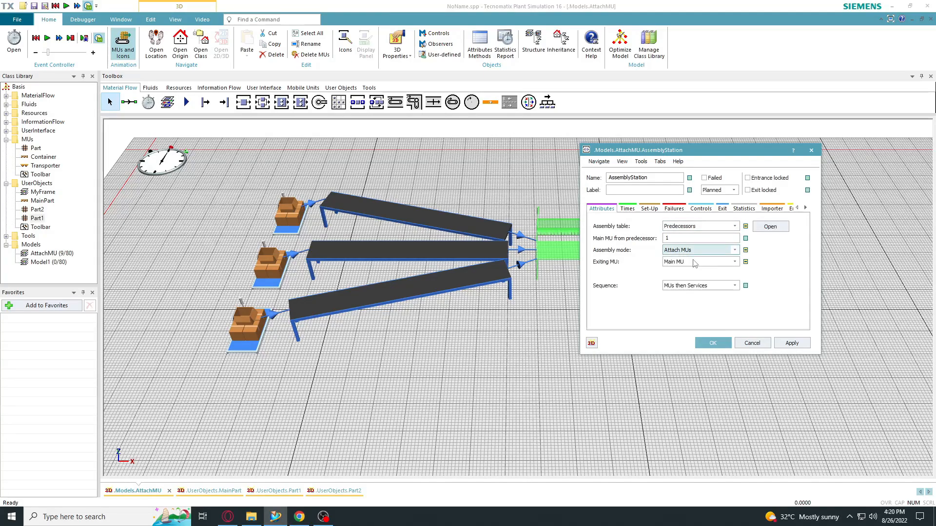
Keep Main MU as the station's Exiting MU on the Attributes settings
click(735, 263)
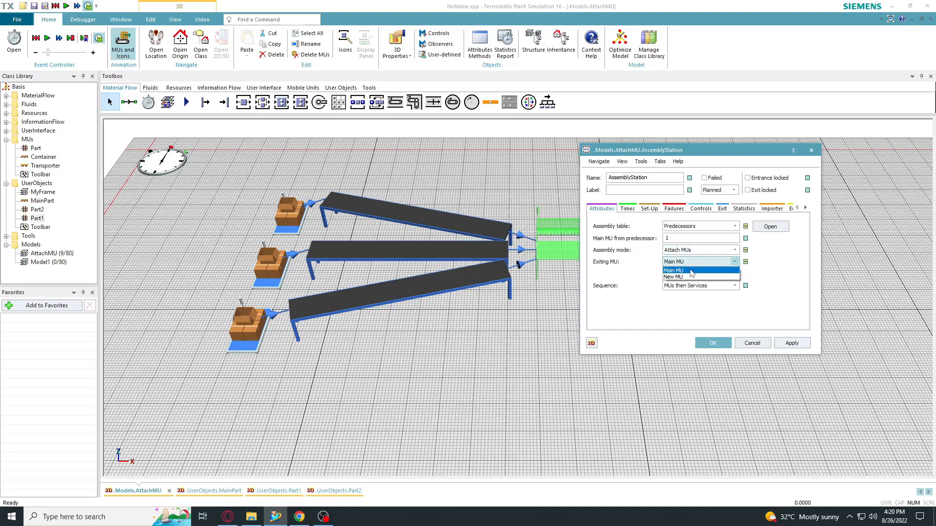
click(674, 270)
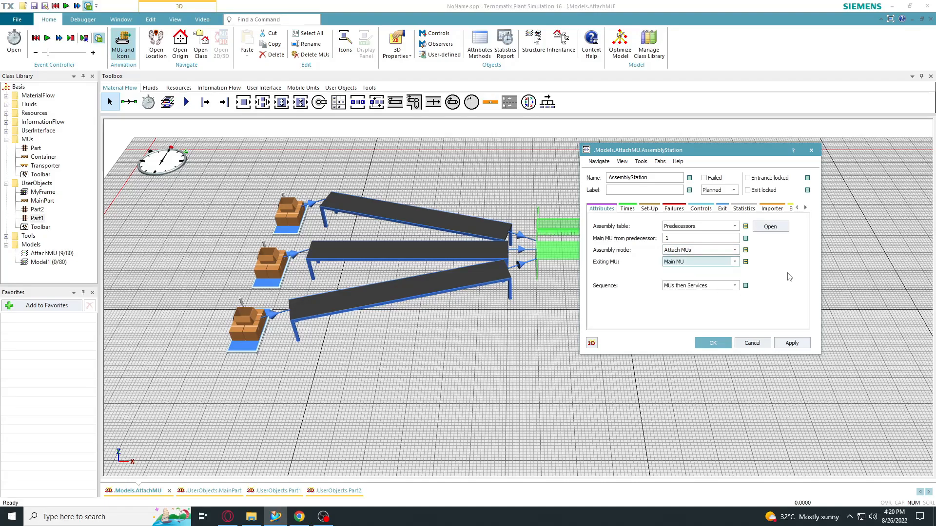
click(770, 226)
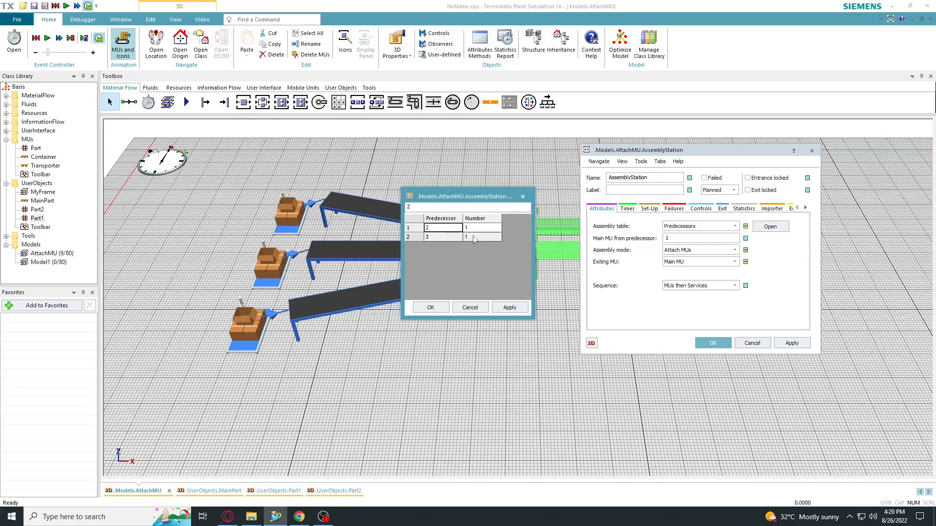
mouse_move(474, 239)
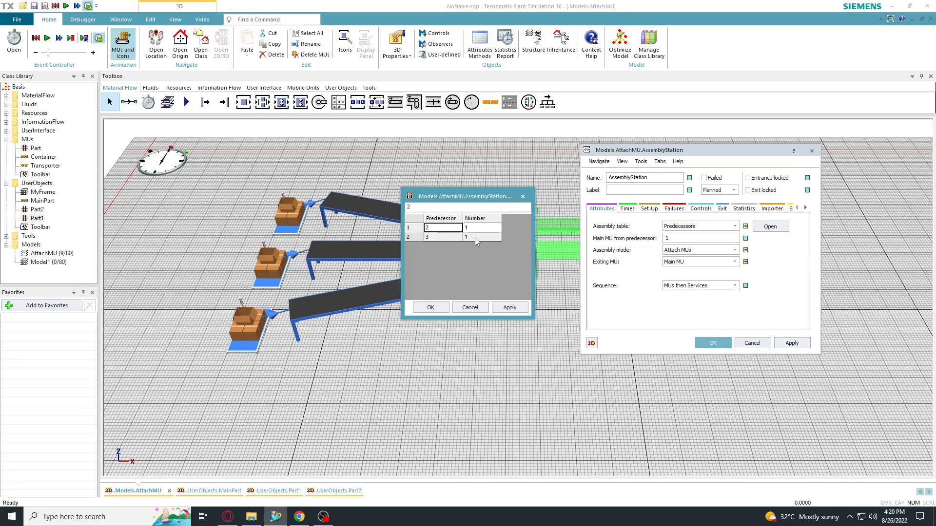
Accept the assembly table (predecessors 2 and 3, one each) and confirm the station settings
click(430, 307)
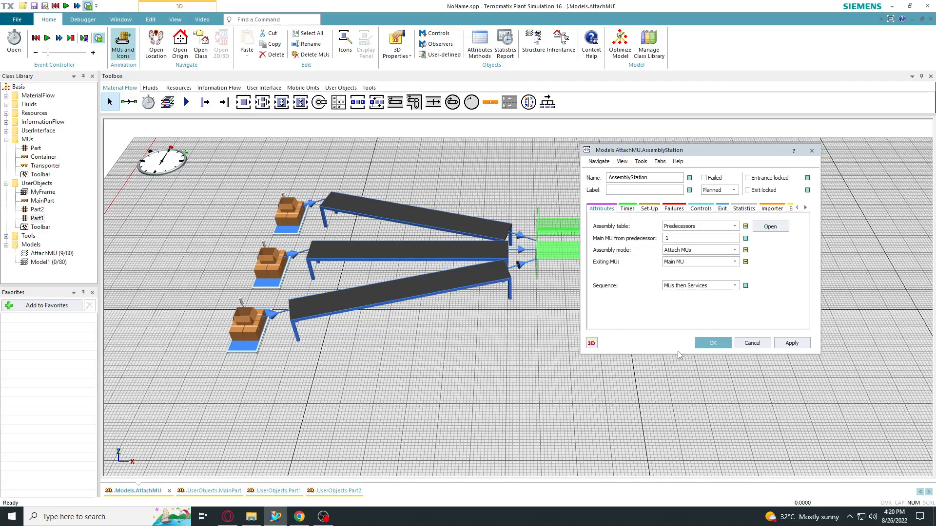
click(711, 342)
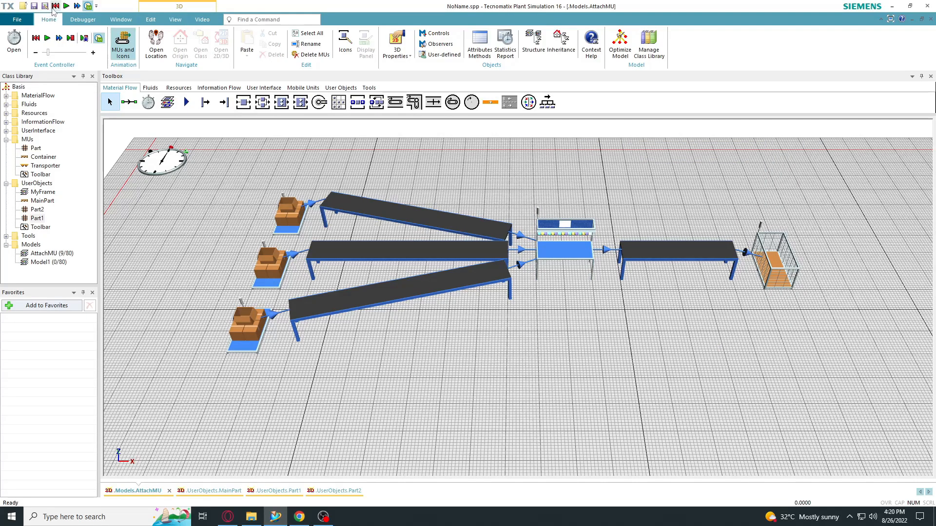
click(47, 38)
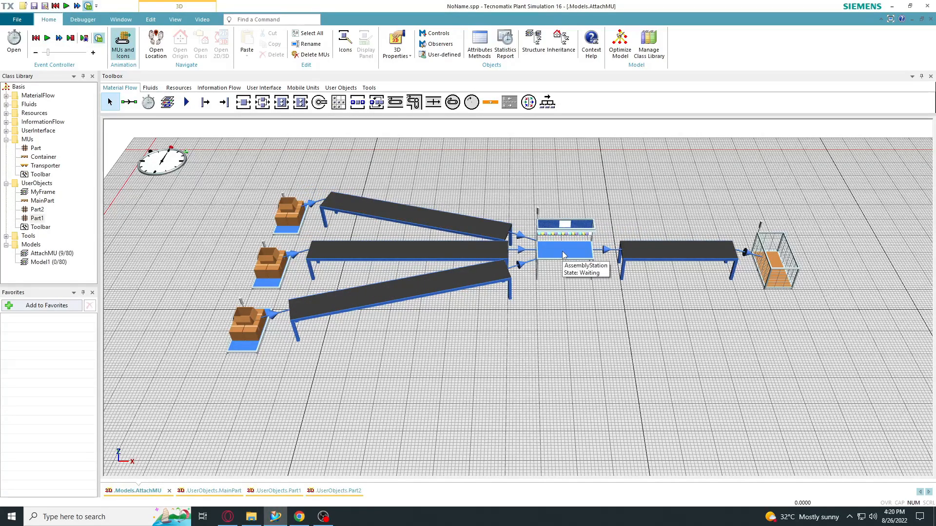
double_click(564, 244)
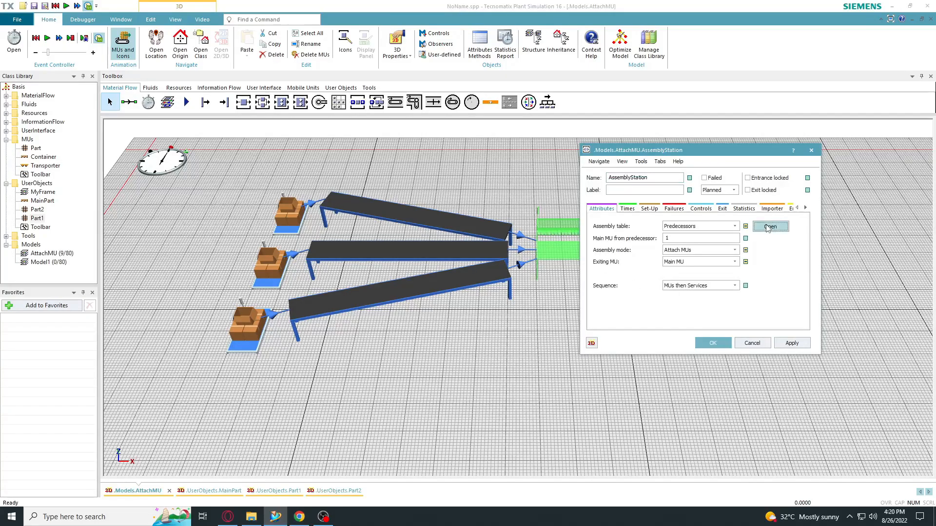
click(769, 226)
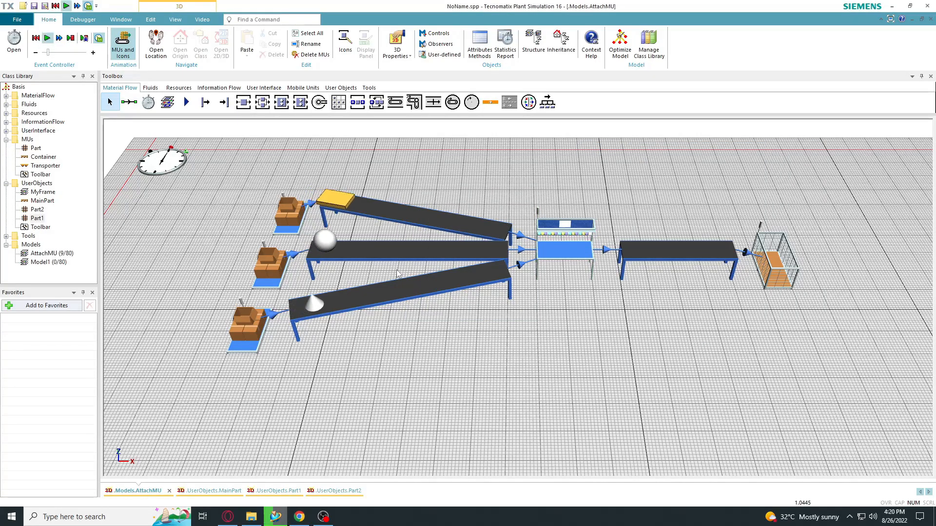
Start the simulation from the Event Controller so parts travel to the AssemblyStation
click(47, 37)
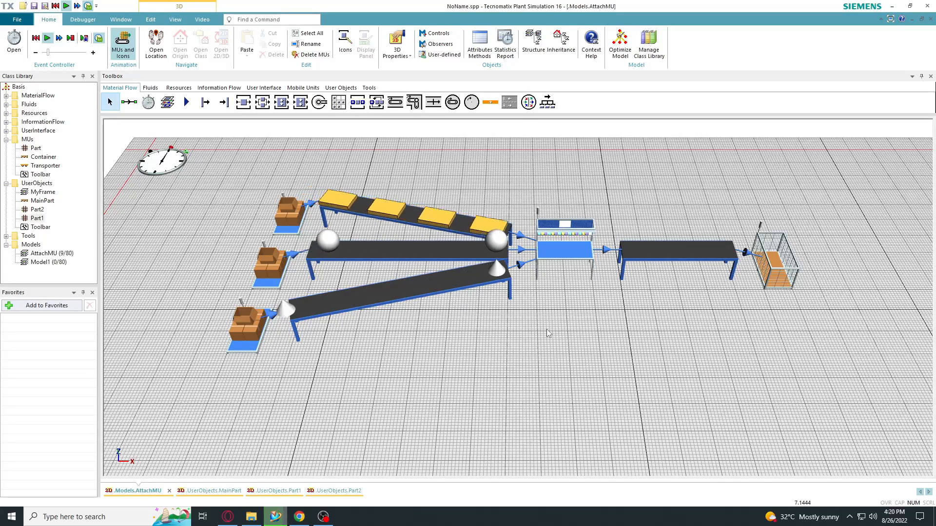
click(46, 37)
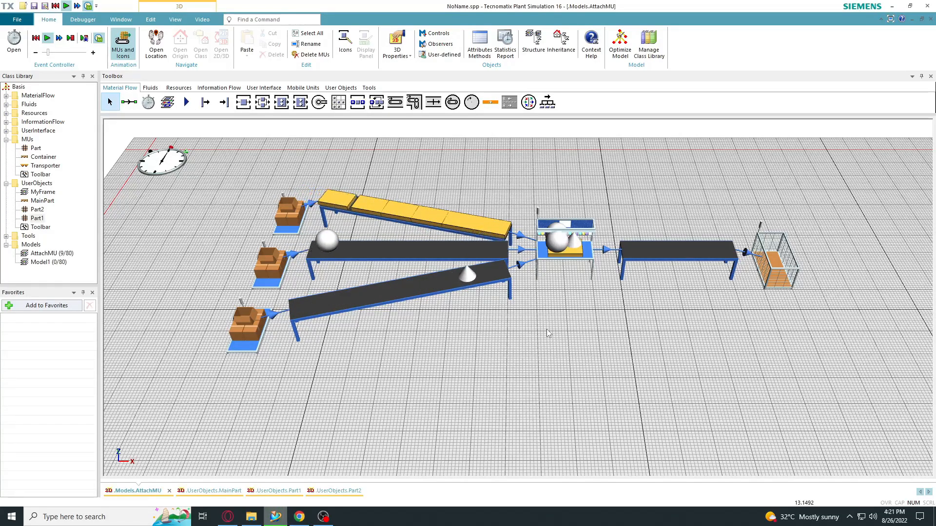